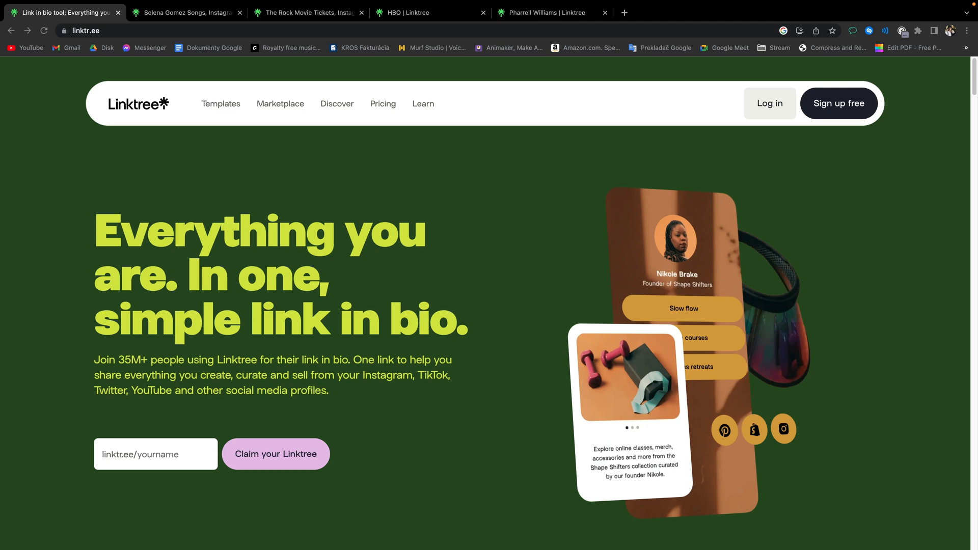
- Begin claiming a Linktree username in the homepage linktree/yourname field
click(156, 454)
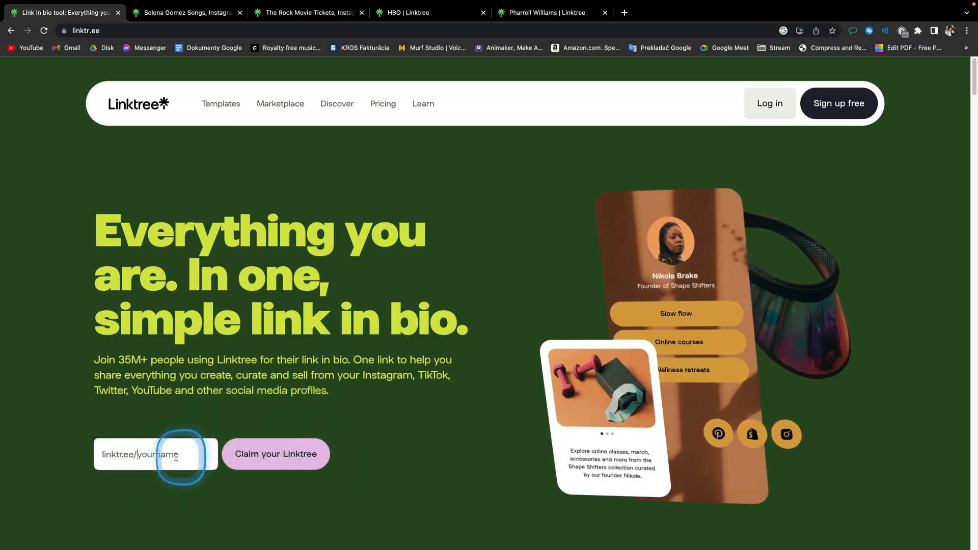
click(276, 453)
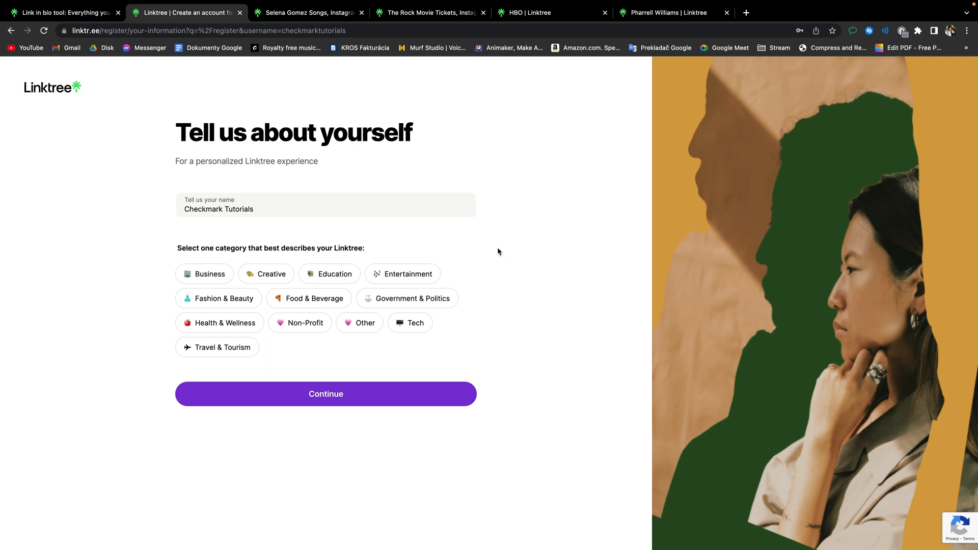
- Finish the Checkmark Tutorials profile details step to reach the admin dashboard
click(325, 394)
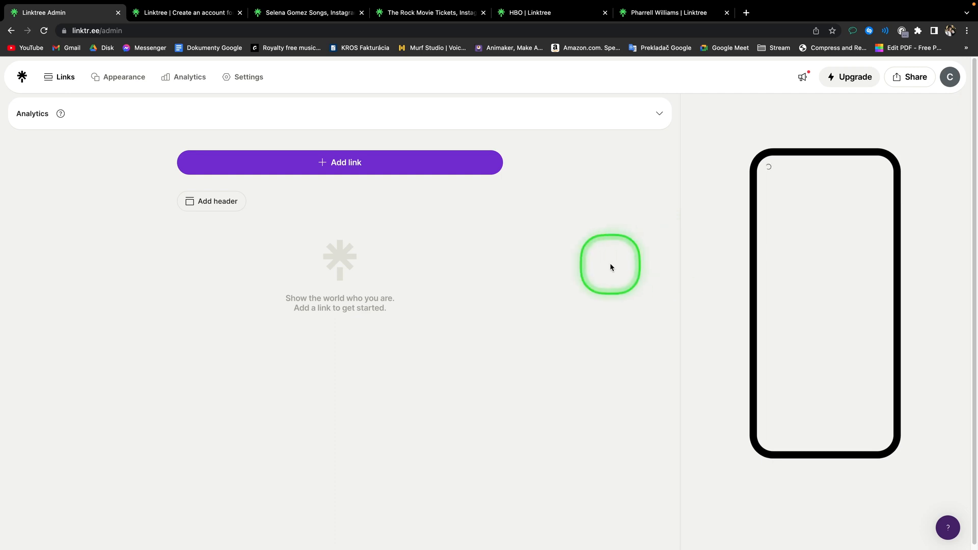
- Open the Links tab of the new account's admin dashboard
click(339, 161)
text(Tutorials for you!)
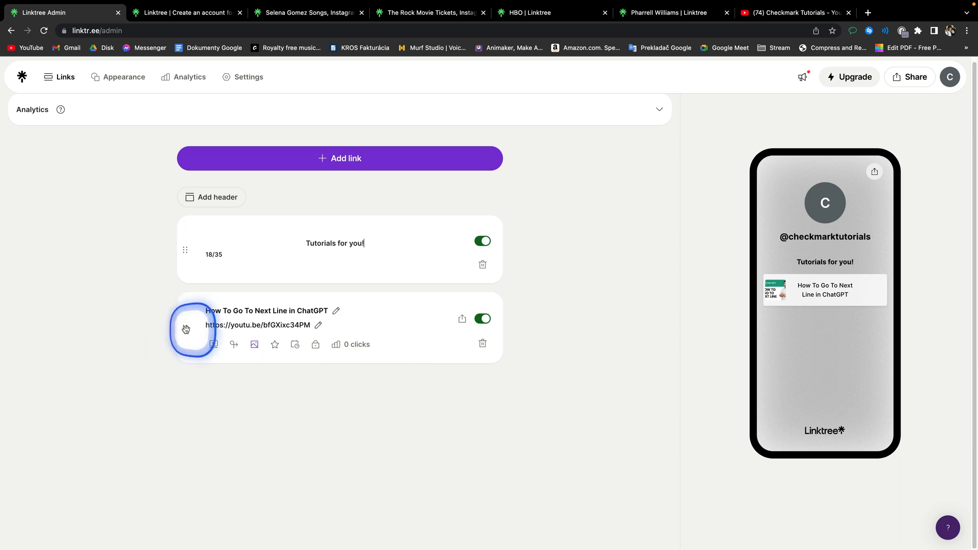
- Save the 'Tutorials for you!' header above the ChatGPT YouTube link
click(123, 76)
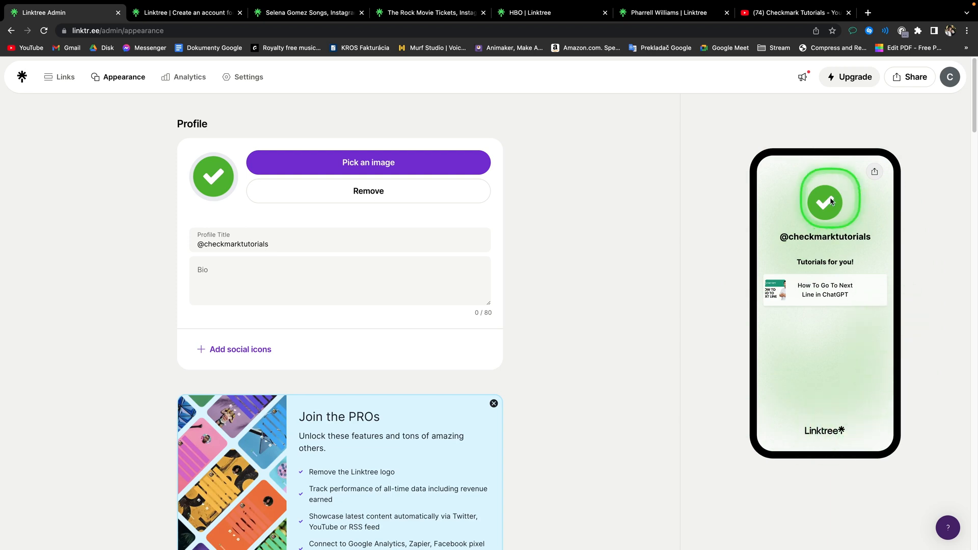
- Confirm the green check-mark logo as the profile image
click(240, 350)
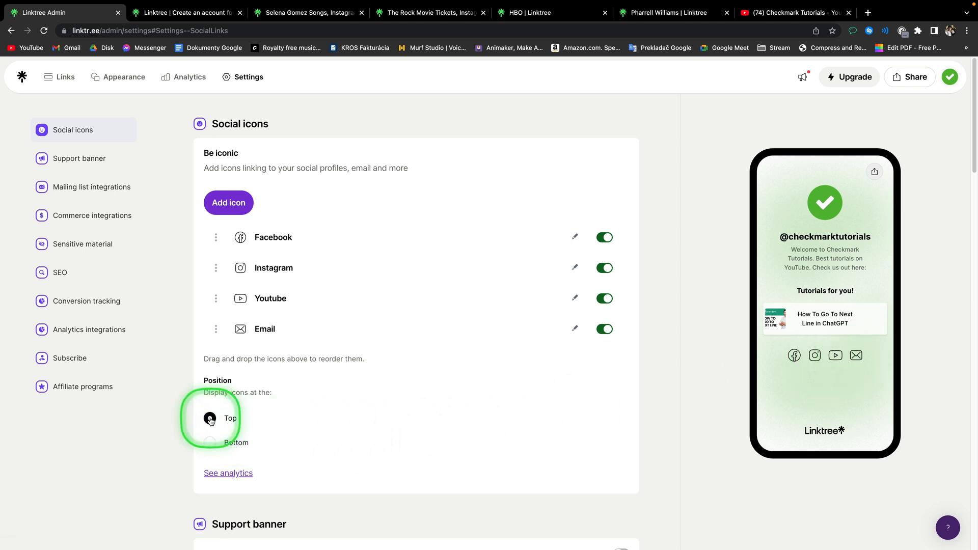
- Position the Facebook, Instagram, YouTube and Email social icons at the top
click(123, 77)
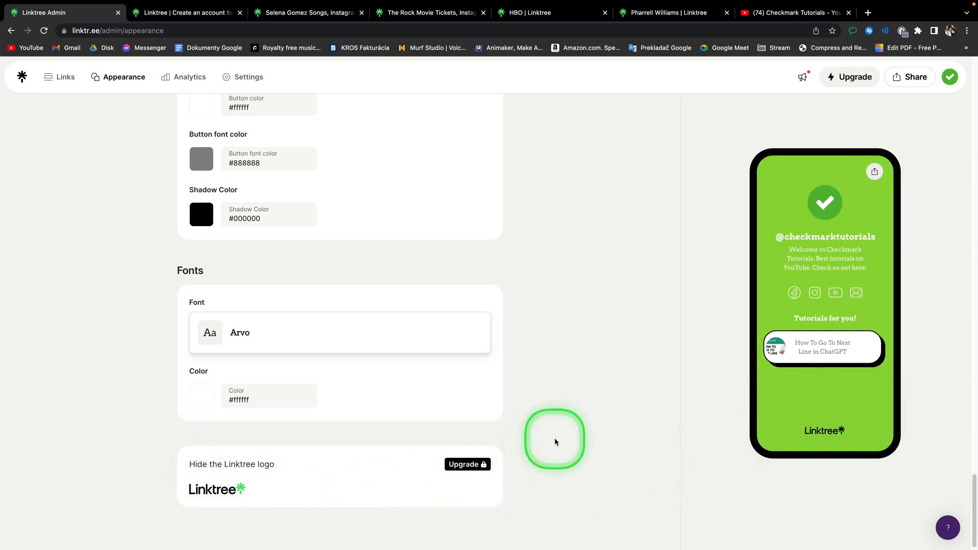